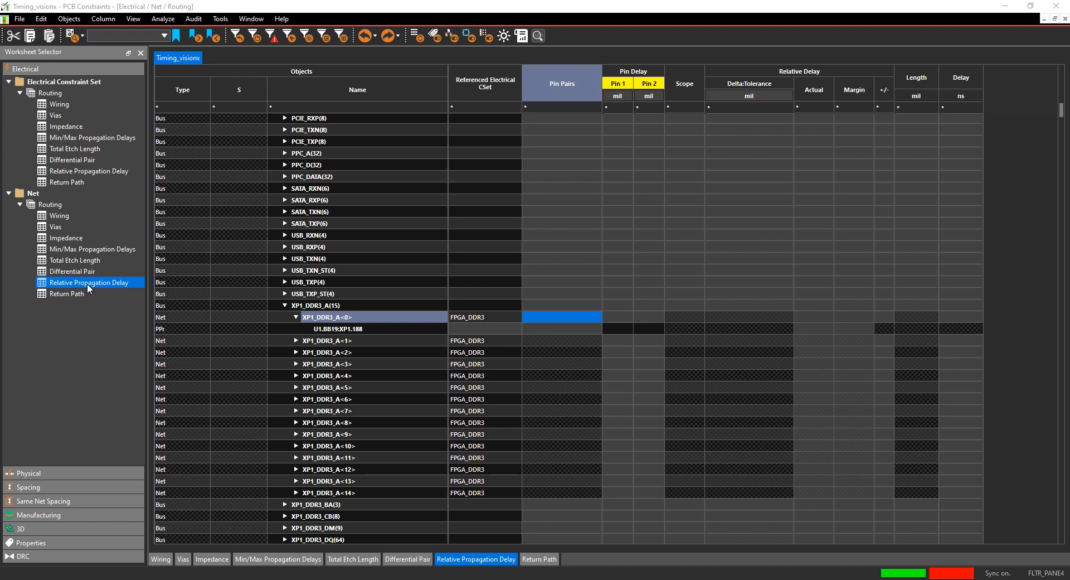
- On the Relative Propagation Delay worksheet, group nets XP1_DDR3_A<0> through A<14> as match group MG_demo
click(328, 317)
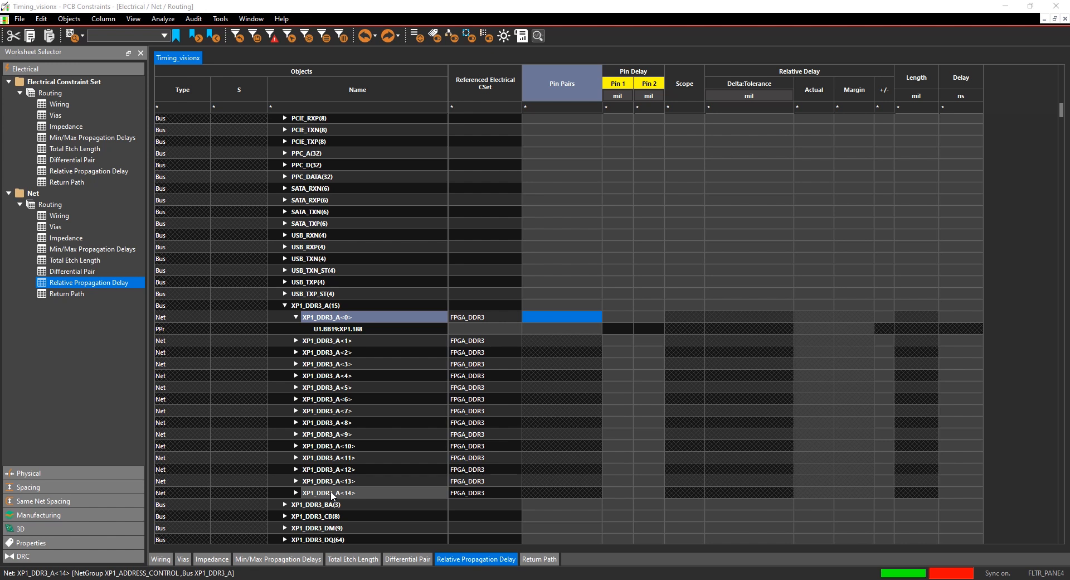
click(328, 492)
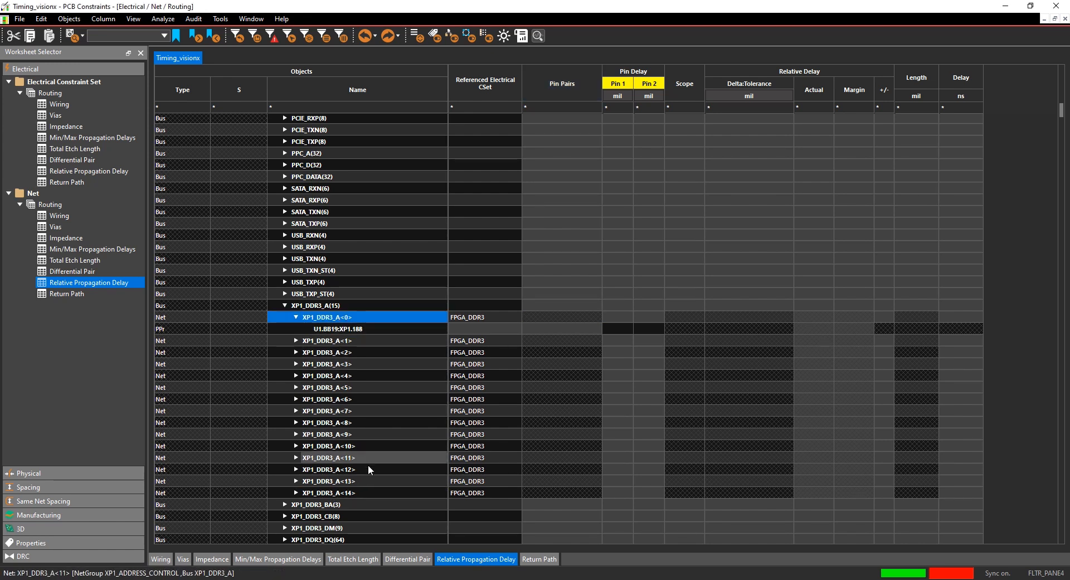
click(327, 492)
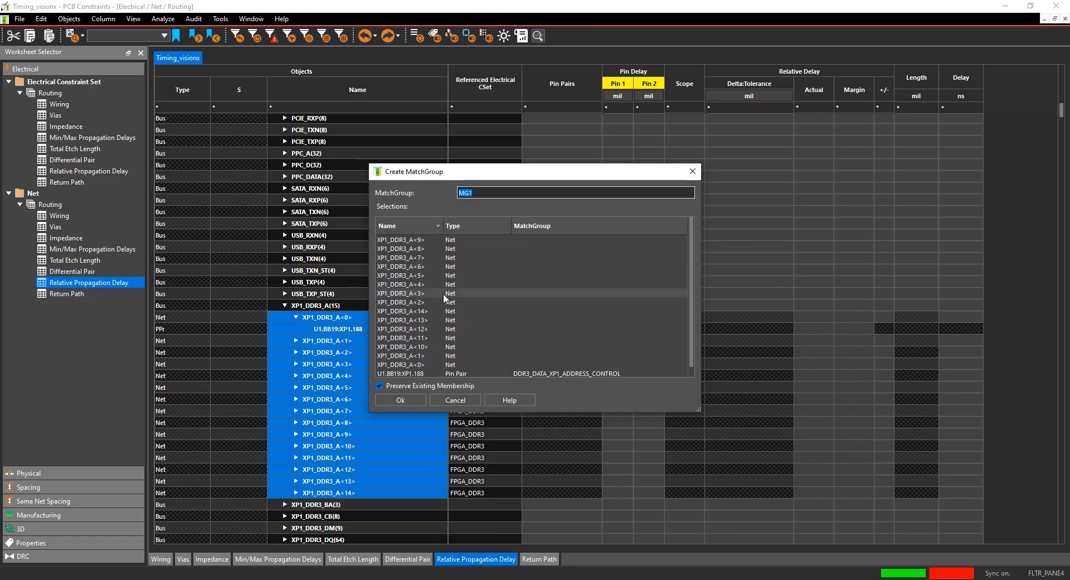
text(MG_demo)
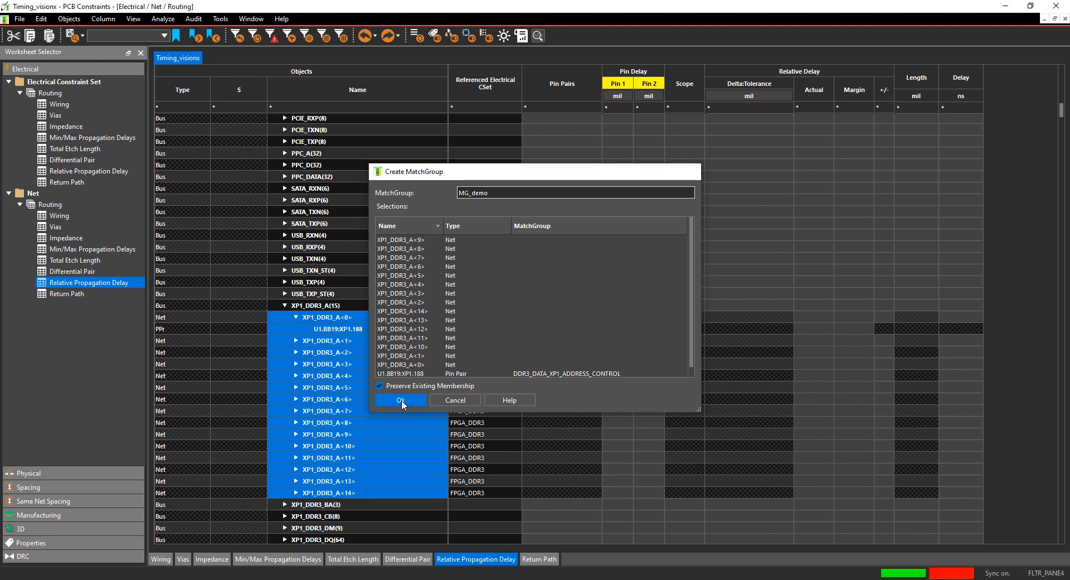
click(400, 400)
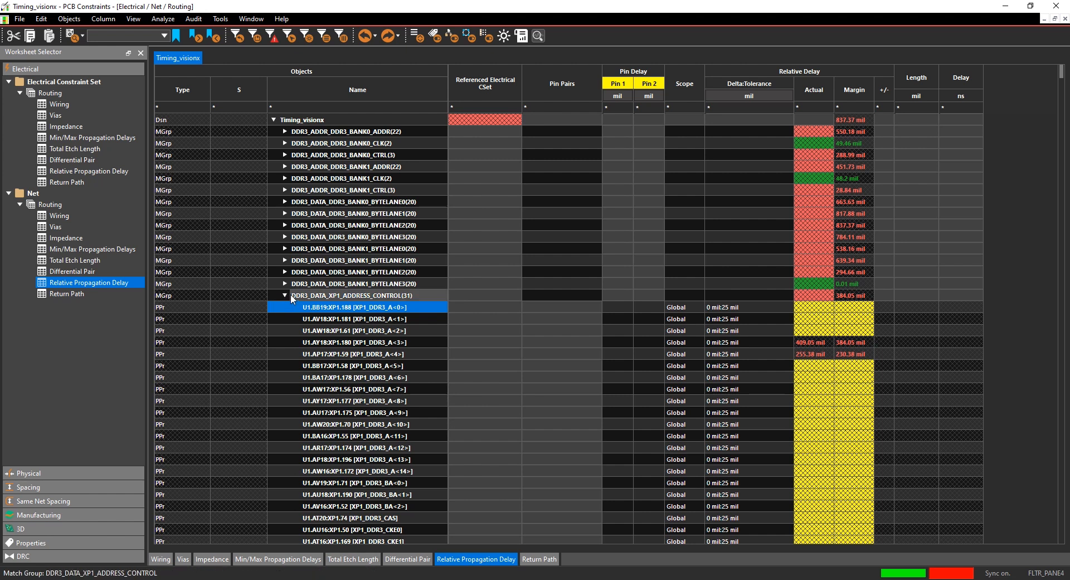
- Collapse DDR3_DATA_XP1_ADDRESS_CONTROL and open XP1_DDR3_A<0>'s pin-pair dropdown in MG_DEMO
click(285, 295)
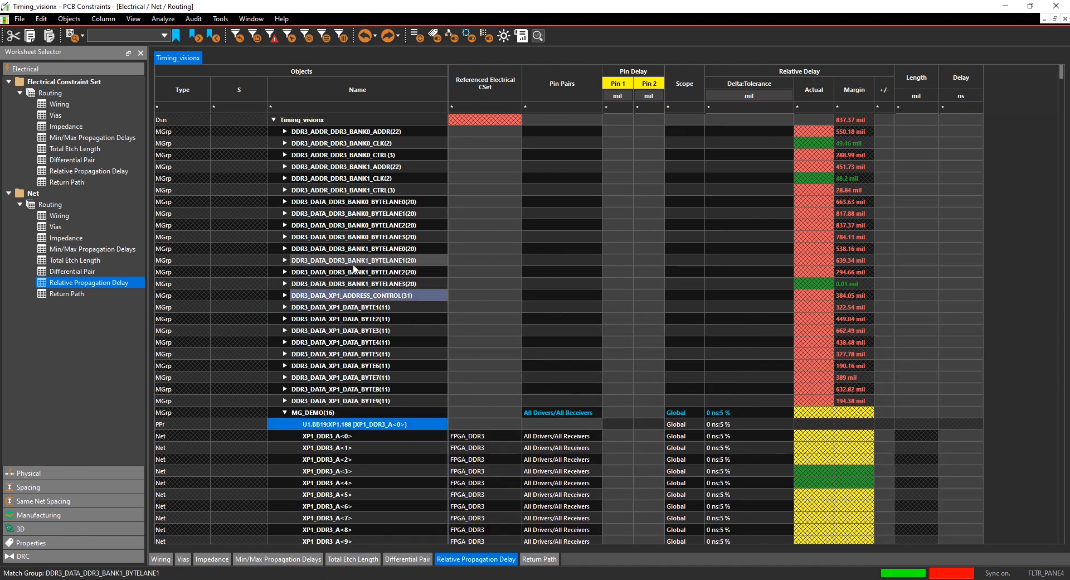
mouse_move(311, 149)
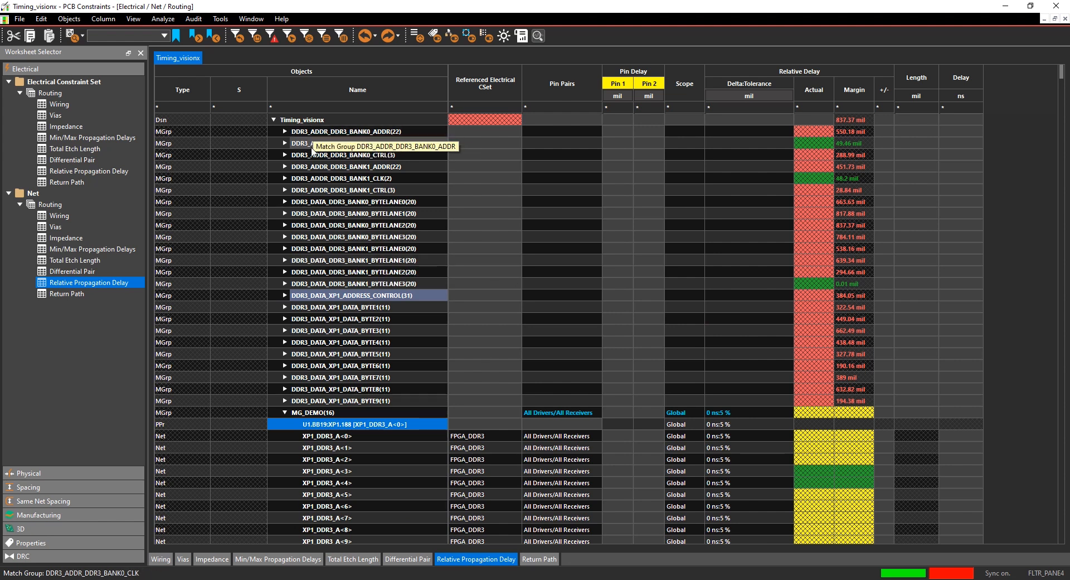
mouse_move(358, 389)
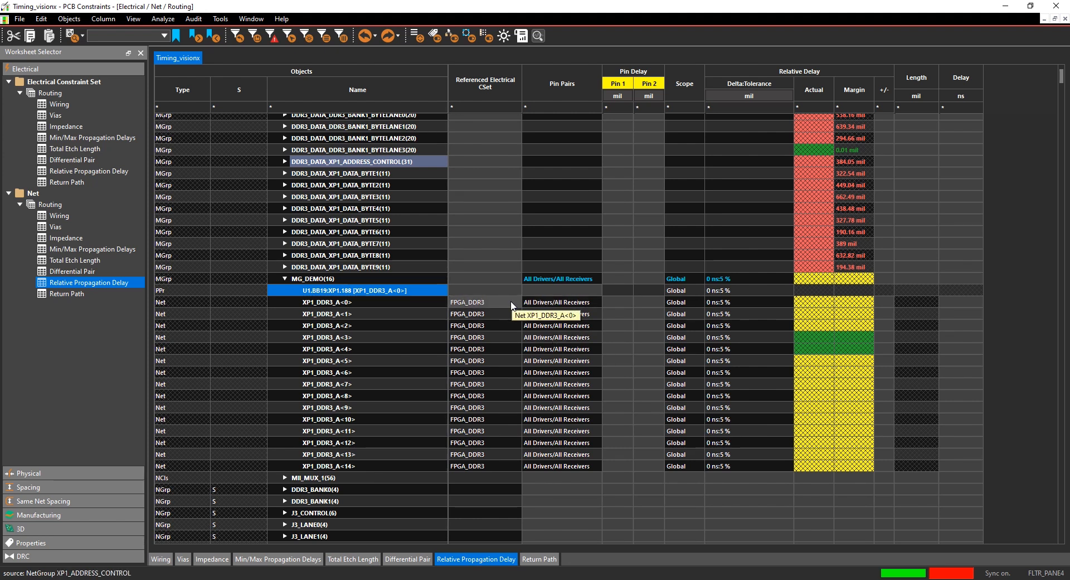
click(560, 302)
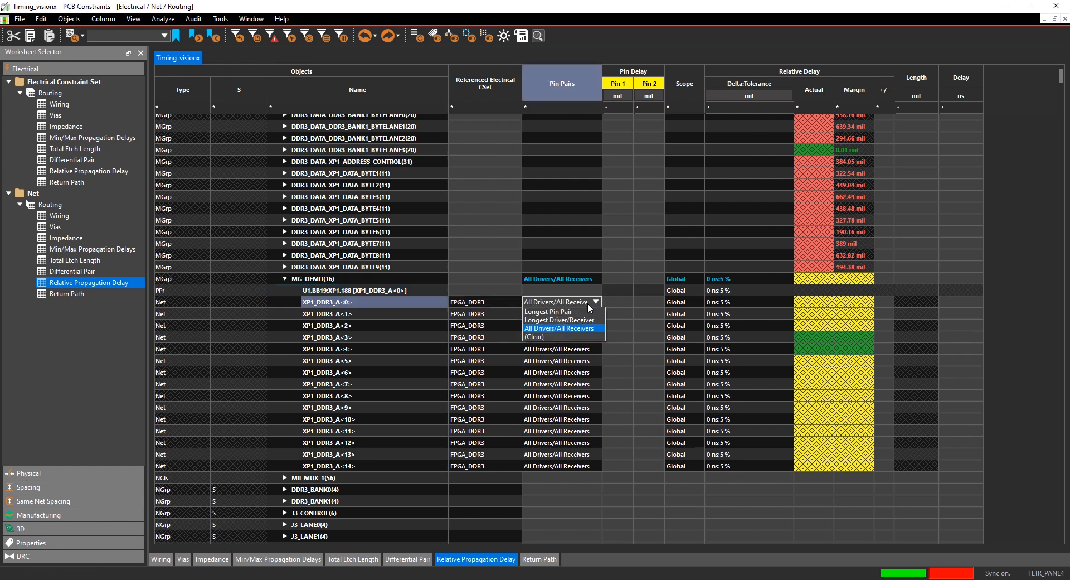
mouse_move(578, 336)
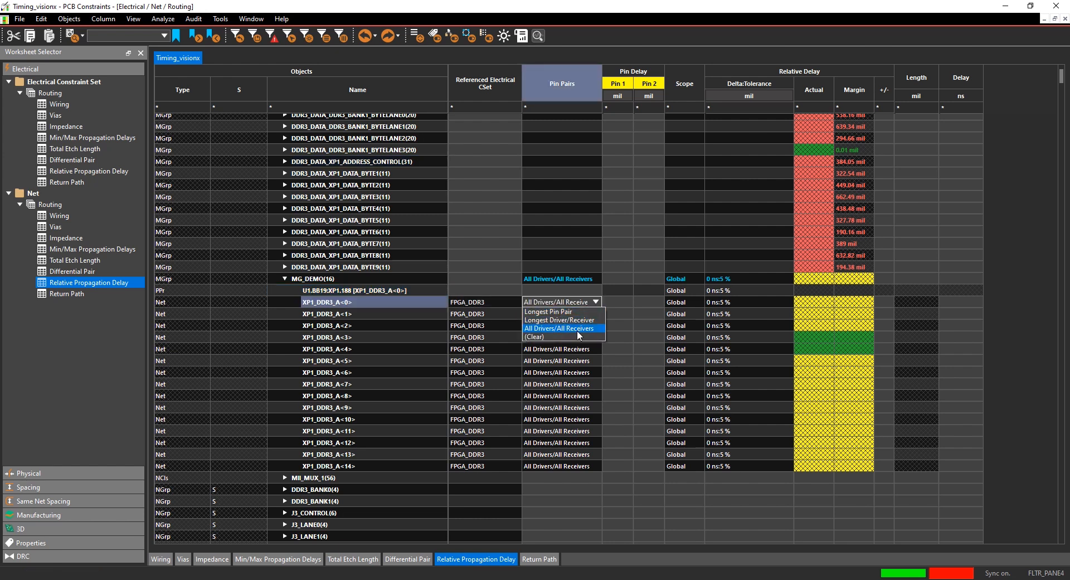
mouse_move(556, 311)
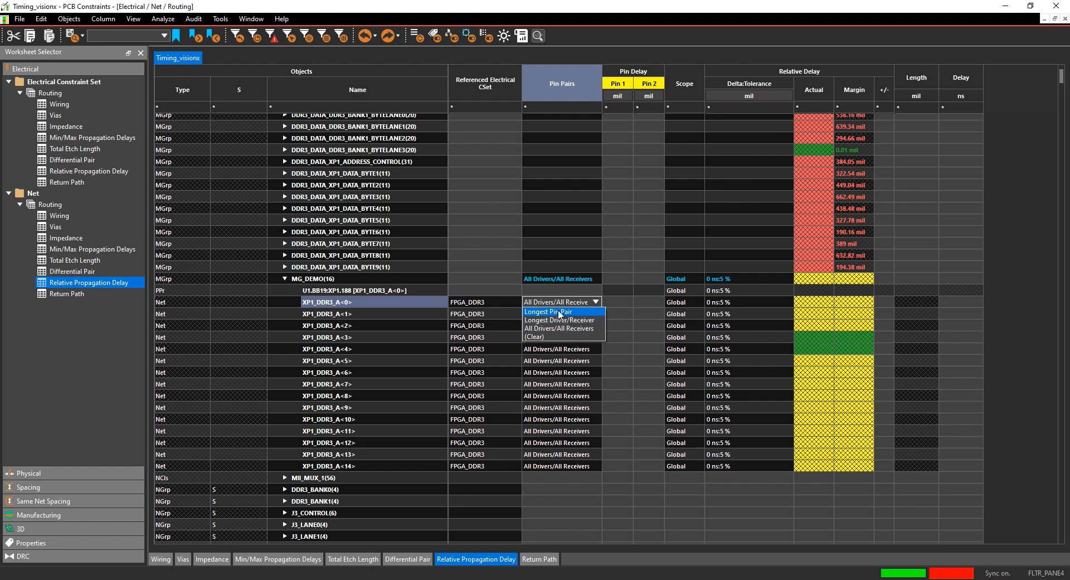
mouse_move(559, 320)
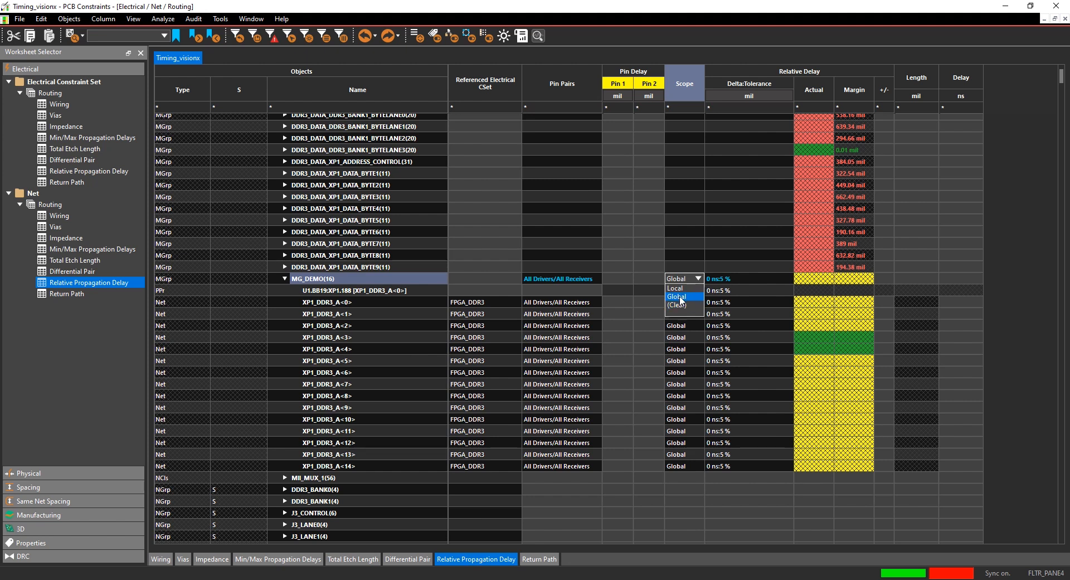
- Set the MG_DEMO scope to Global and select its 0 ns:5% delta tolerance
click(683, 297)
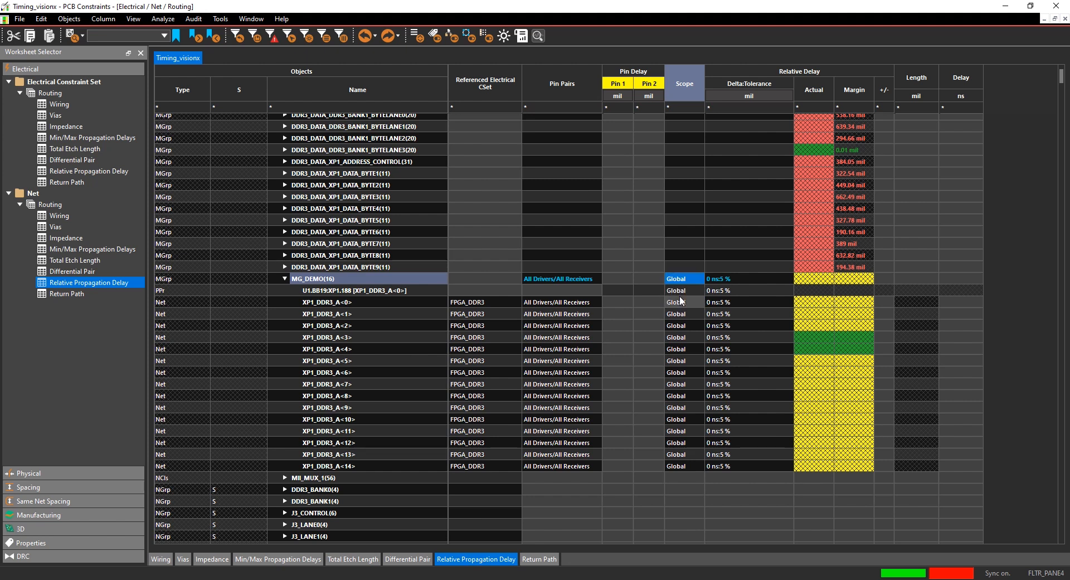
click(327, 301)
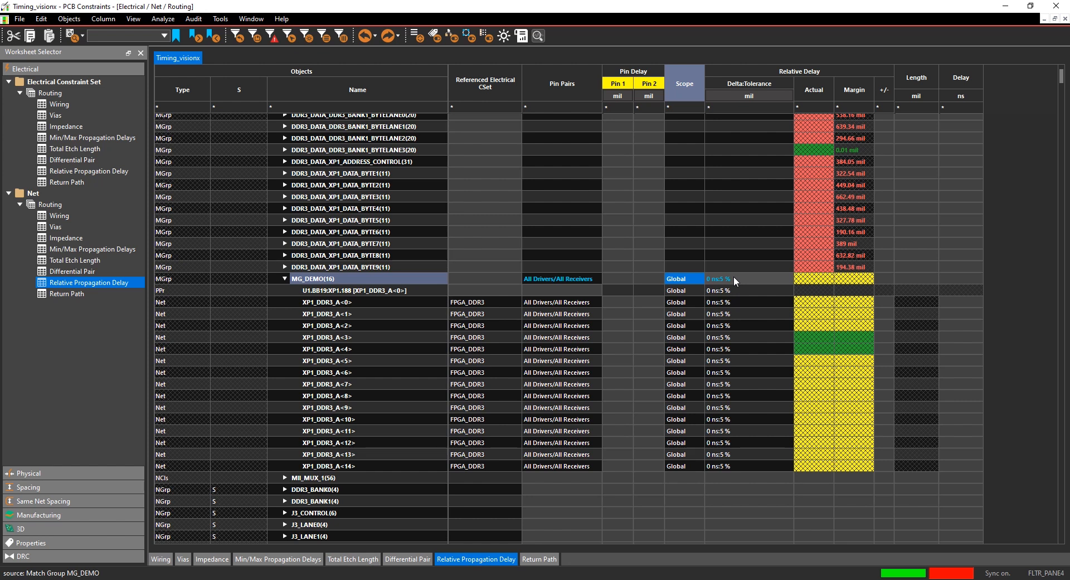
mouse_move(715, 286)
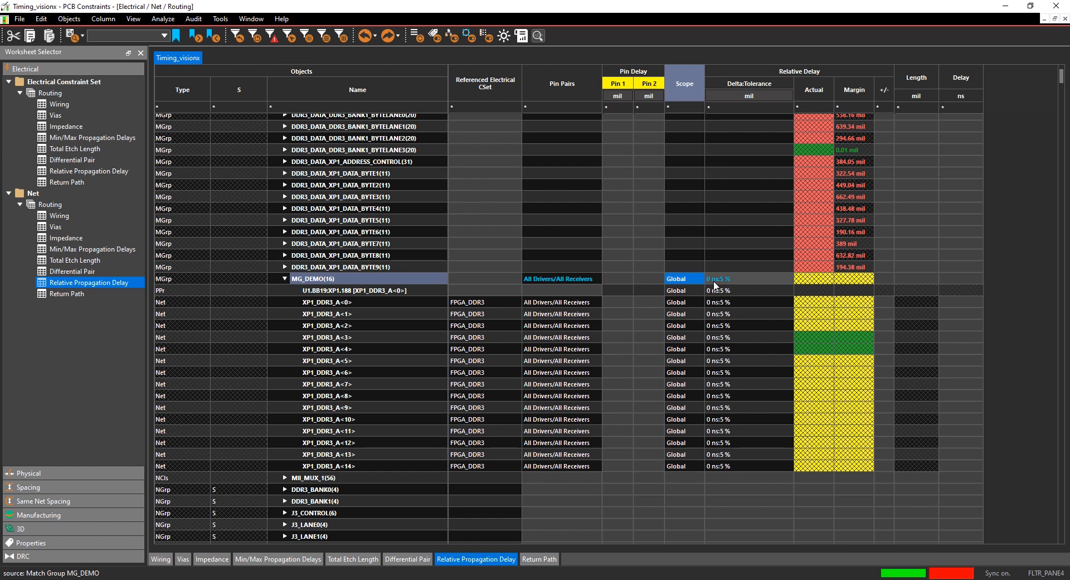
mouse_move(712, 286)
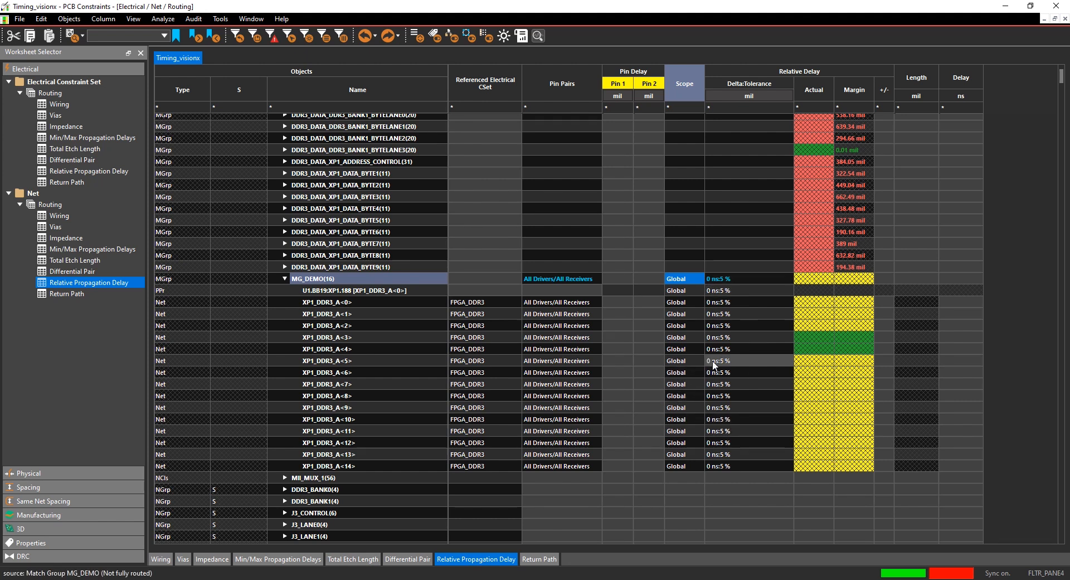
- Make XP1_DDR3_A<5> the MG_DEMO target net and enter 10 as the group's delta tolerance
right_click(717, 360)
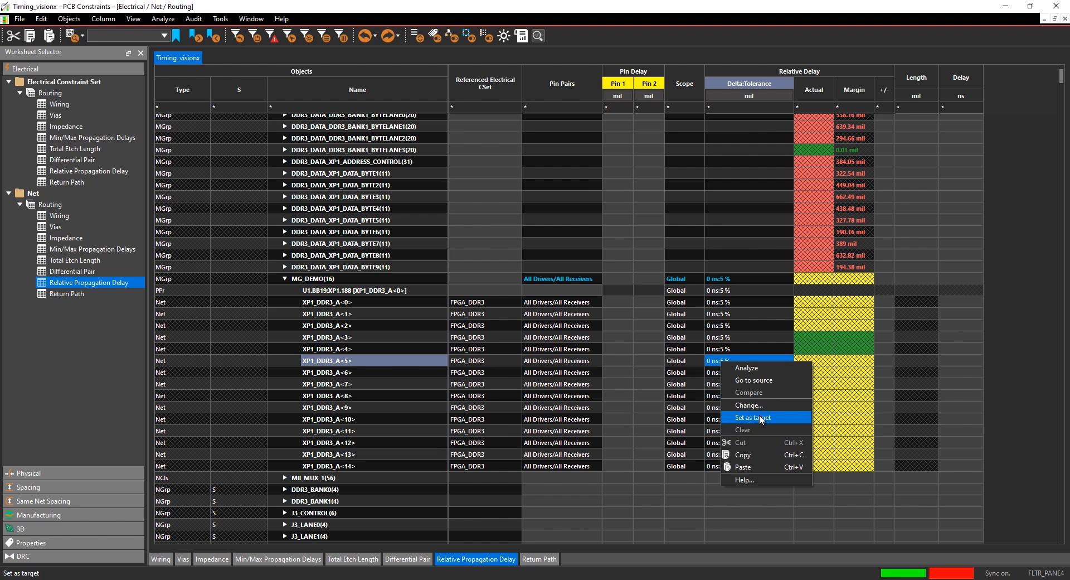
click(750, 417)
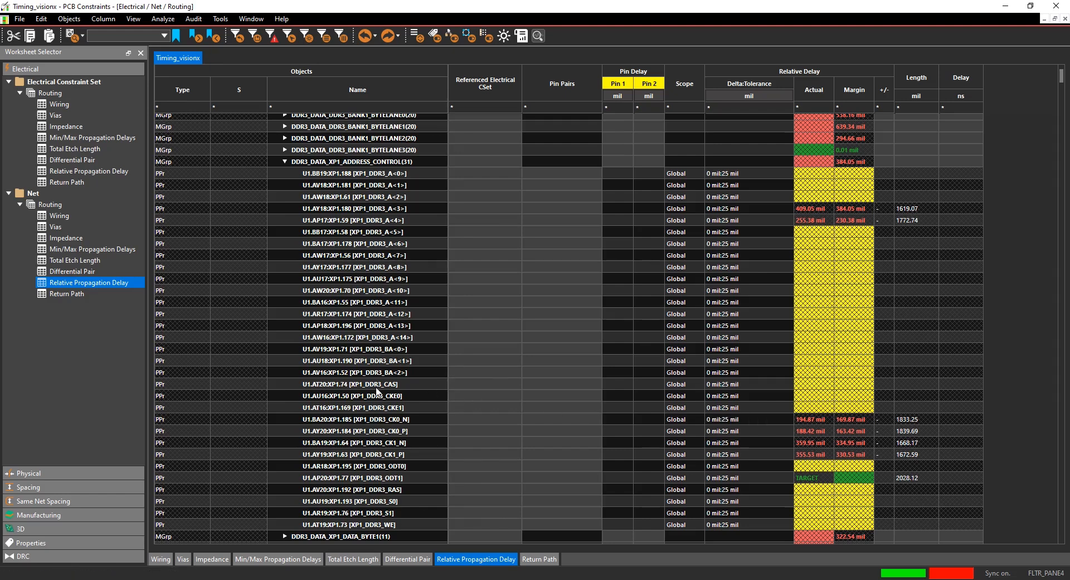
click(283, 161)
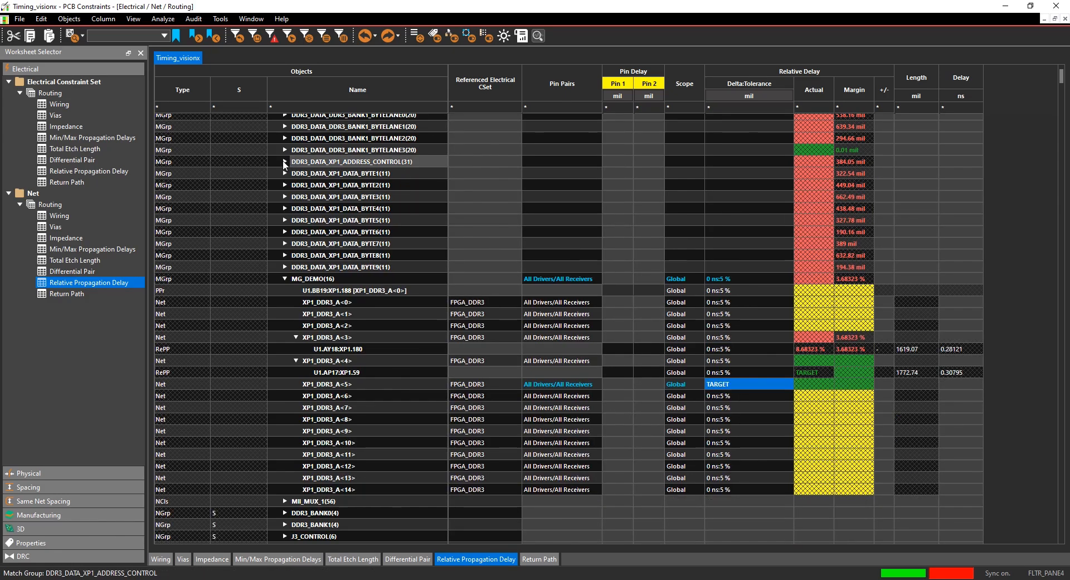
click(350, 161)
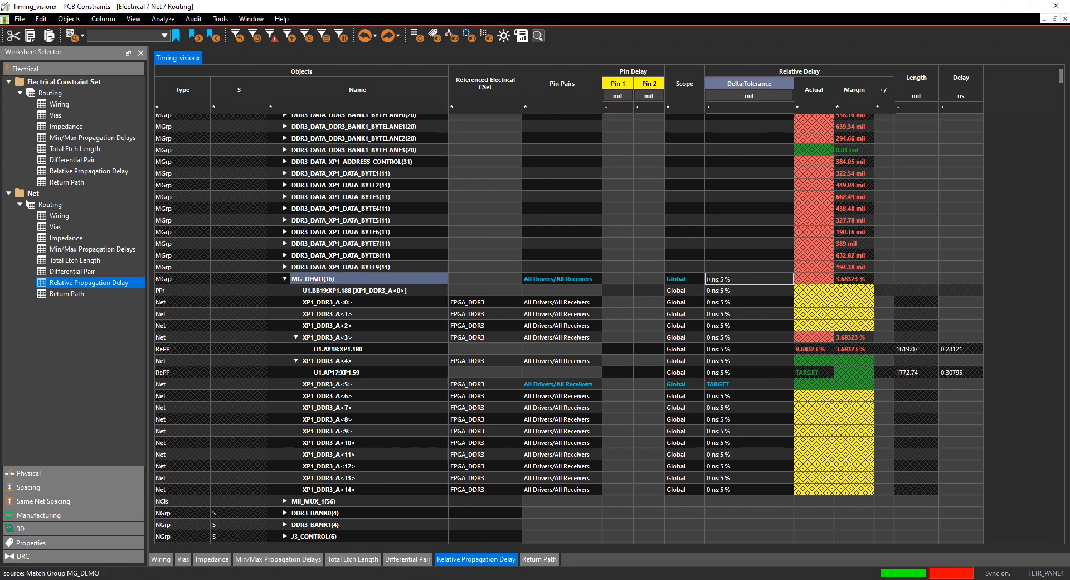
text(10)
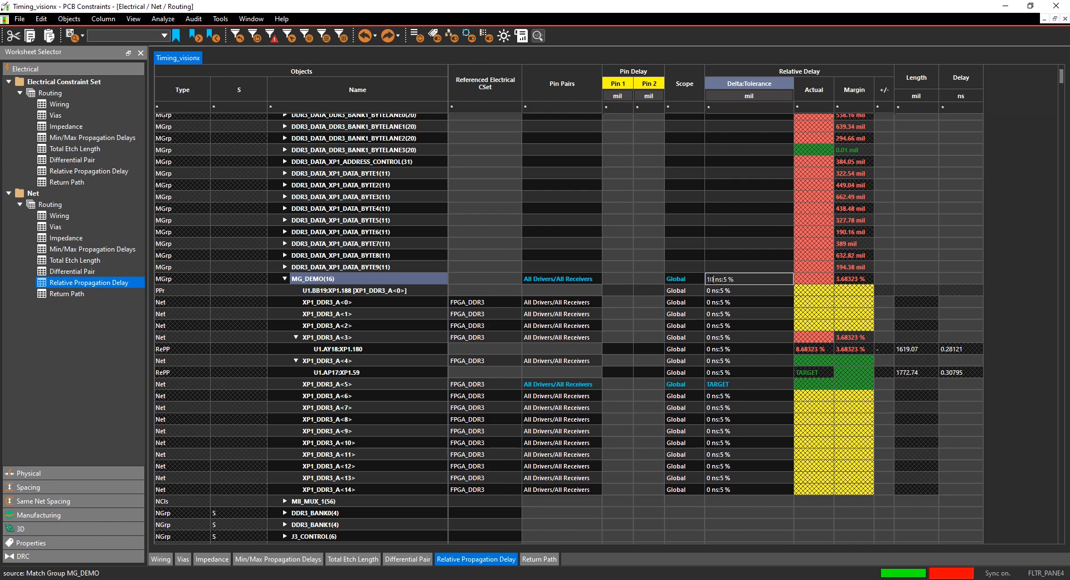